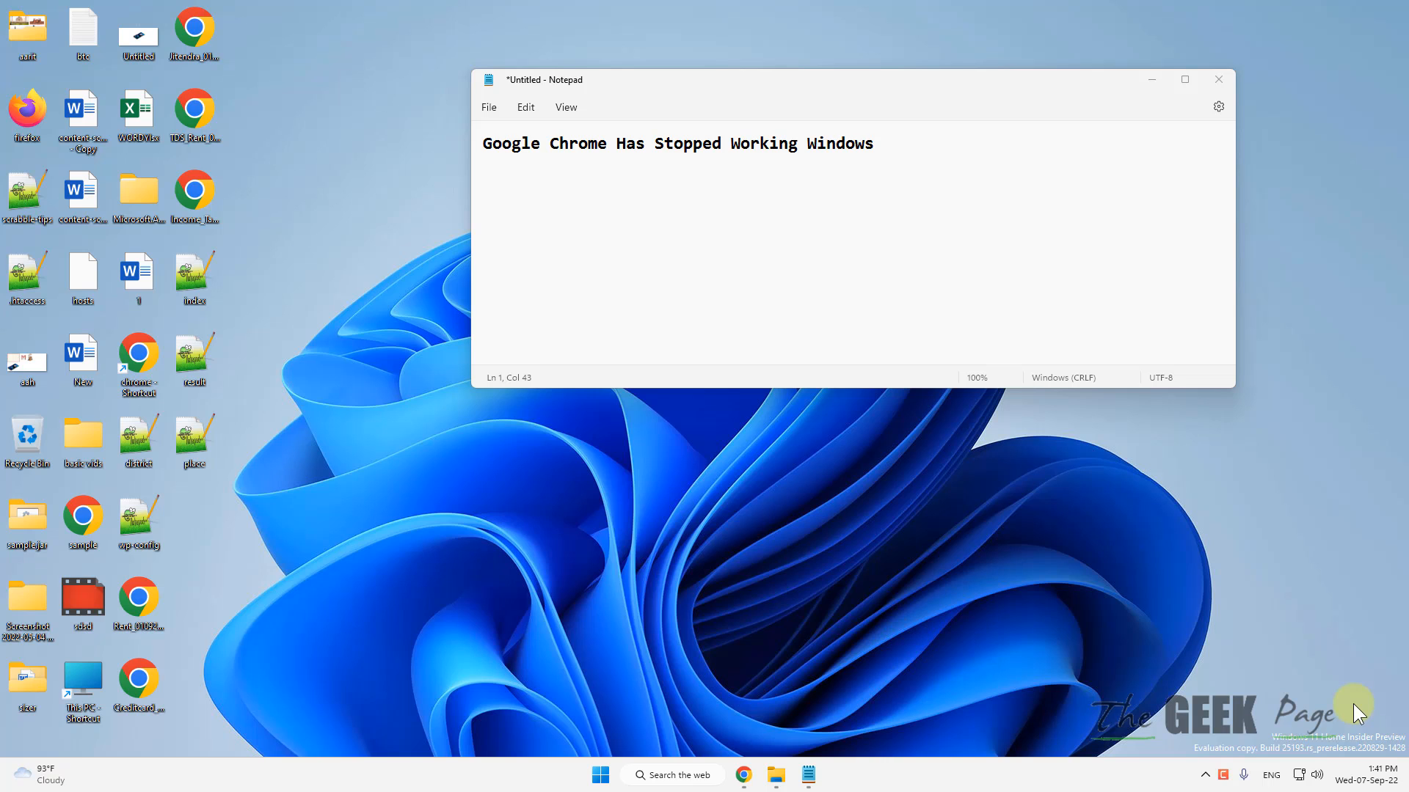
Search 'google chrome' from the taskbar and bring up the Google Chrome result's extra options
click(672, 775)
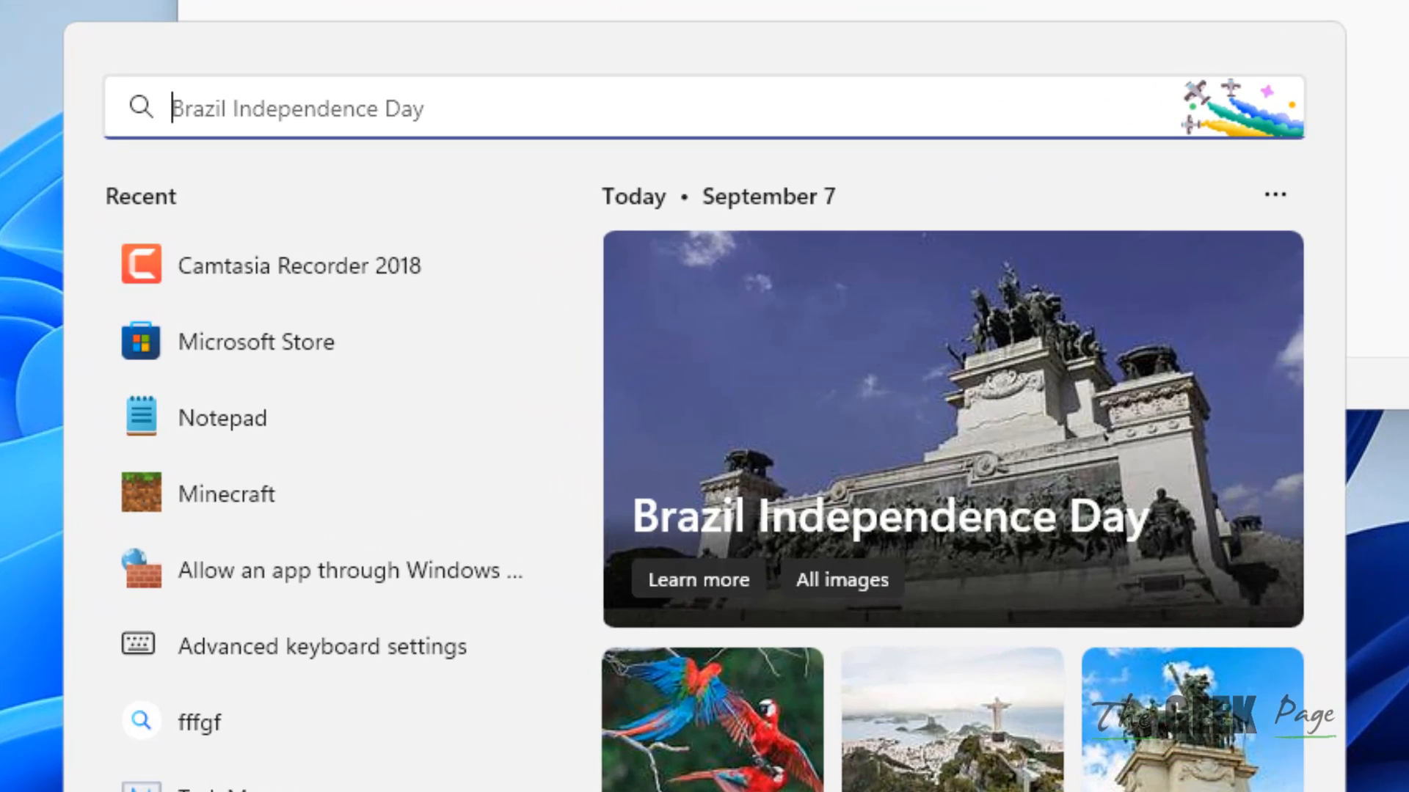
text(google chrome)
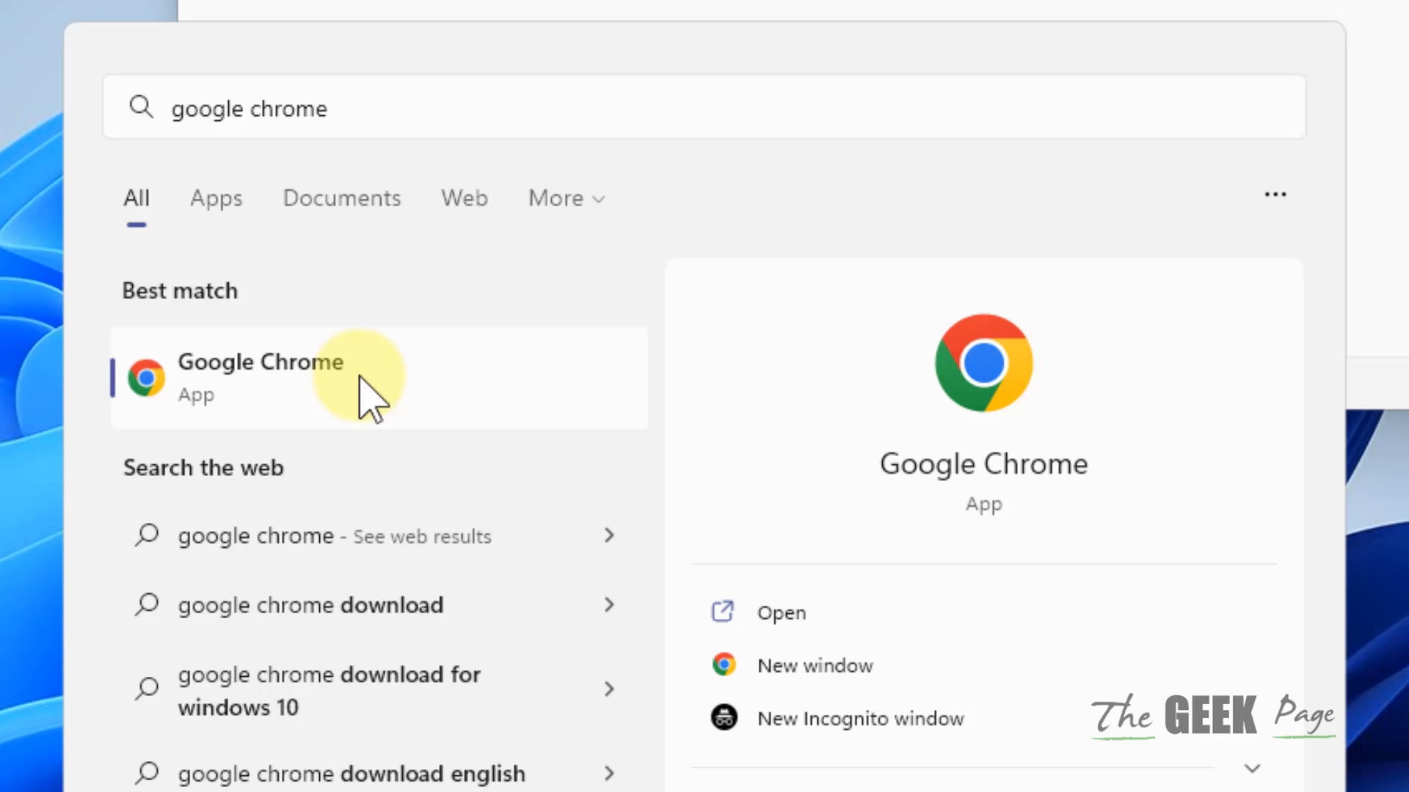
right_click(261, 377)
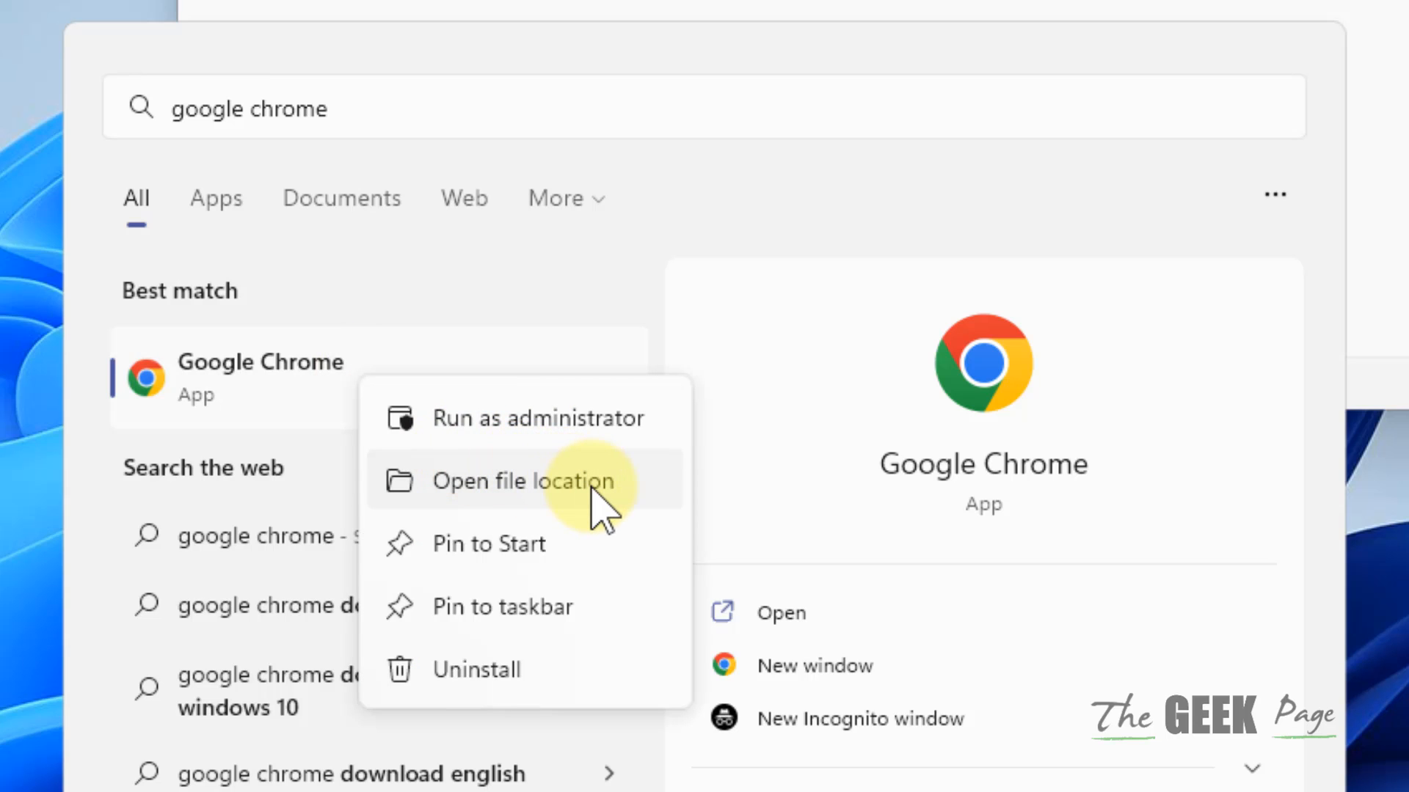
Follow Open file location twice to reach Chrome's application folder with chrome1 and new_chrome
click(524, 481)
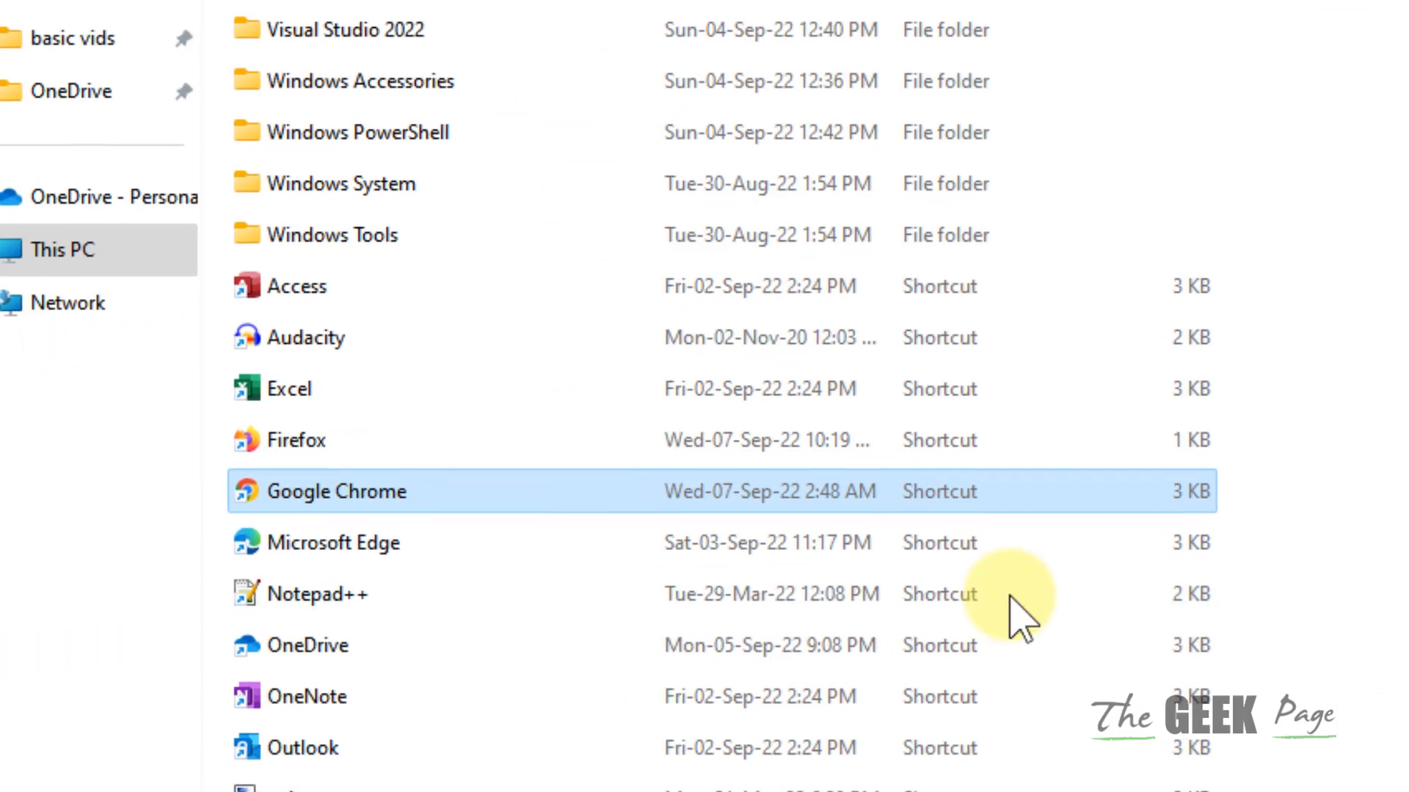
right_click(336, 492)
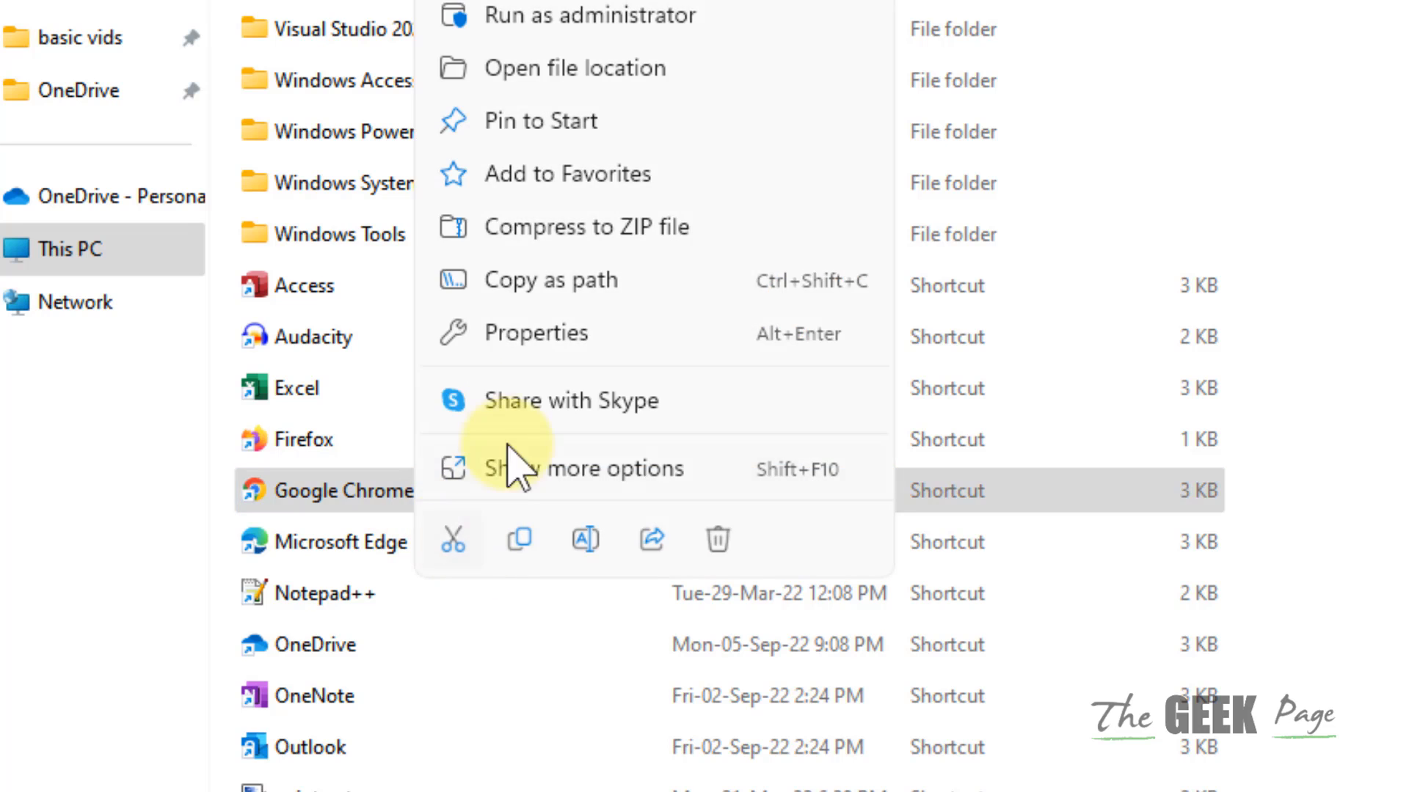
click(574, 68)
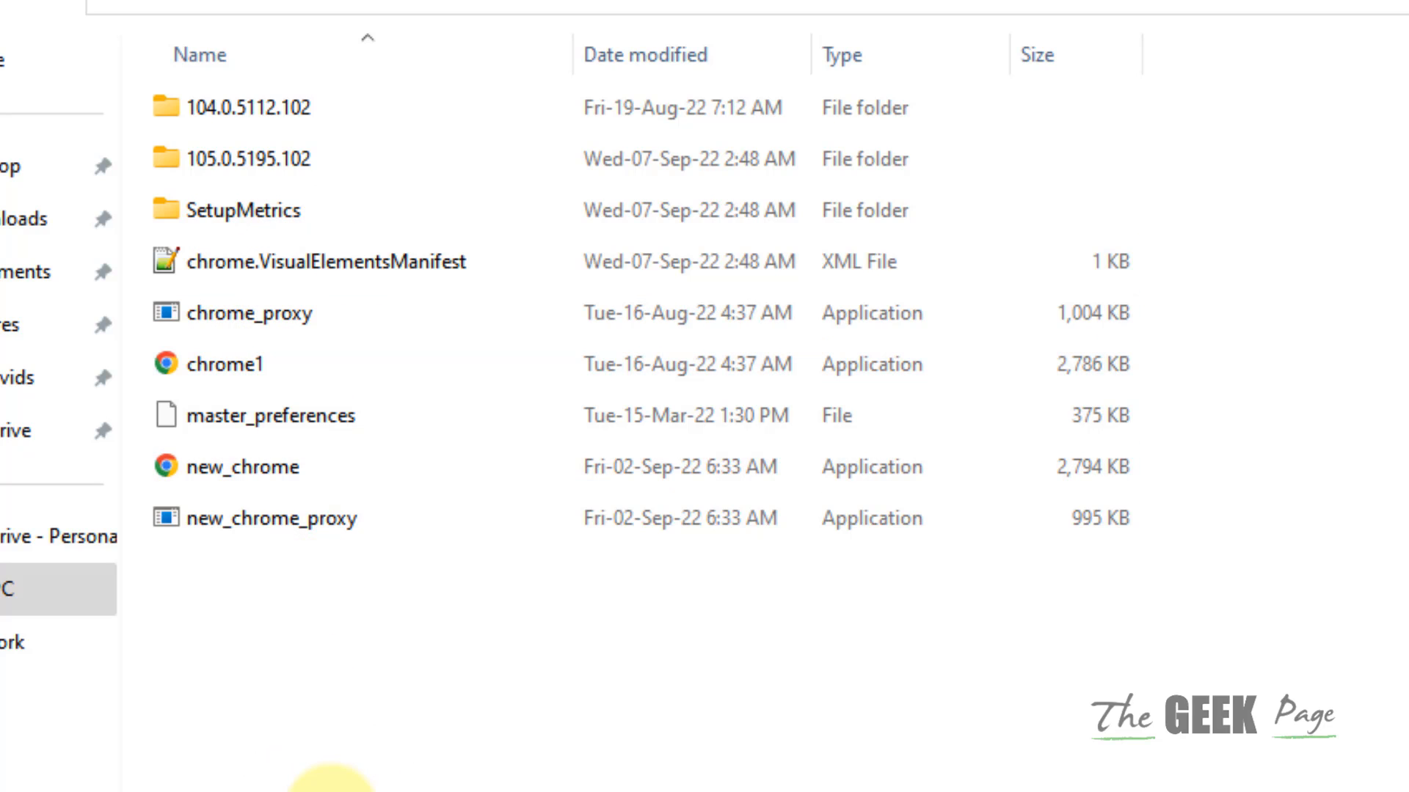
Create a shortcut to chrome1 via Show more options and accept placing it on the desktop
click(238, 363)
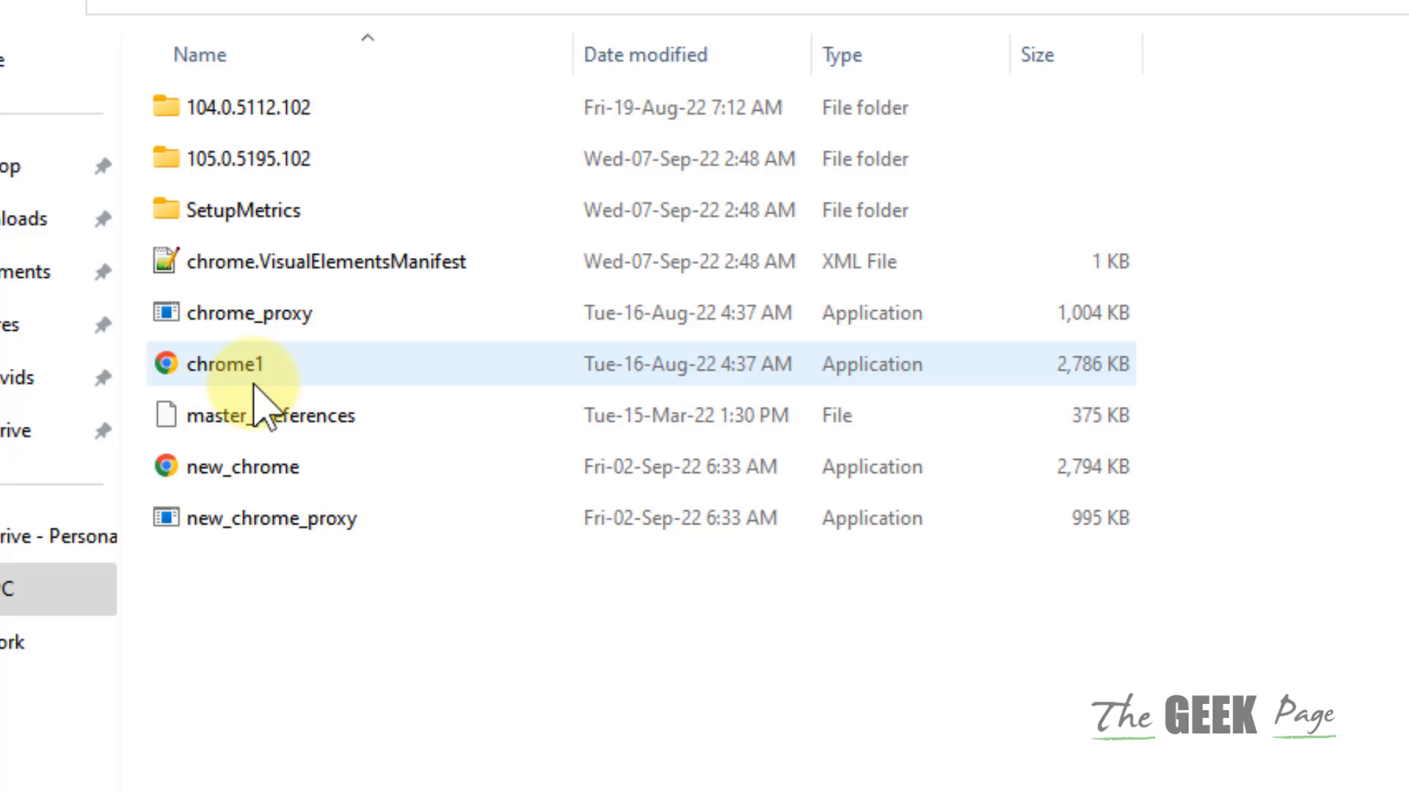
right_click(235, 364)
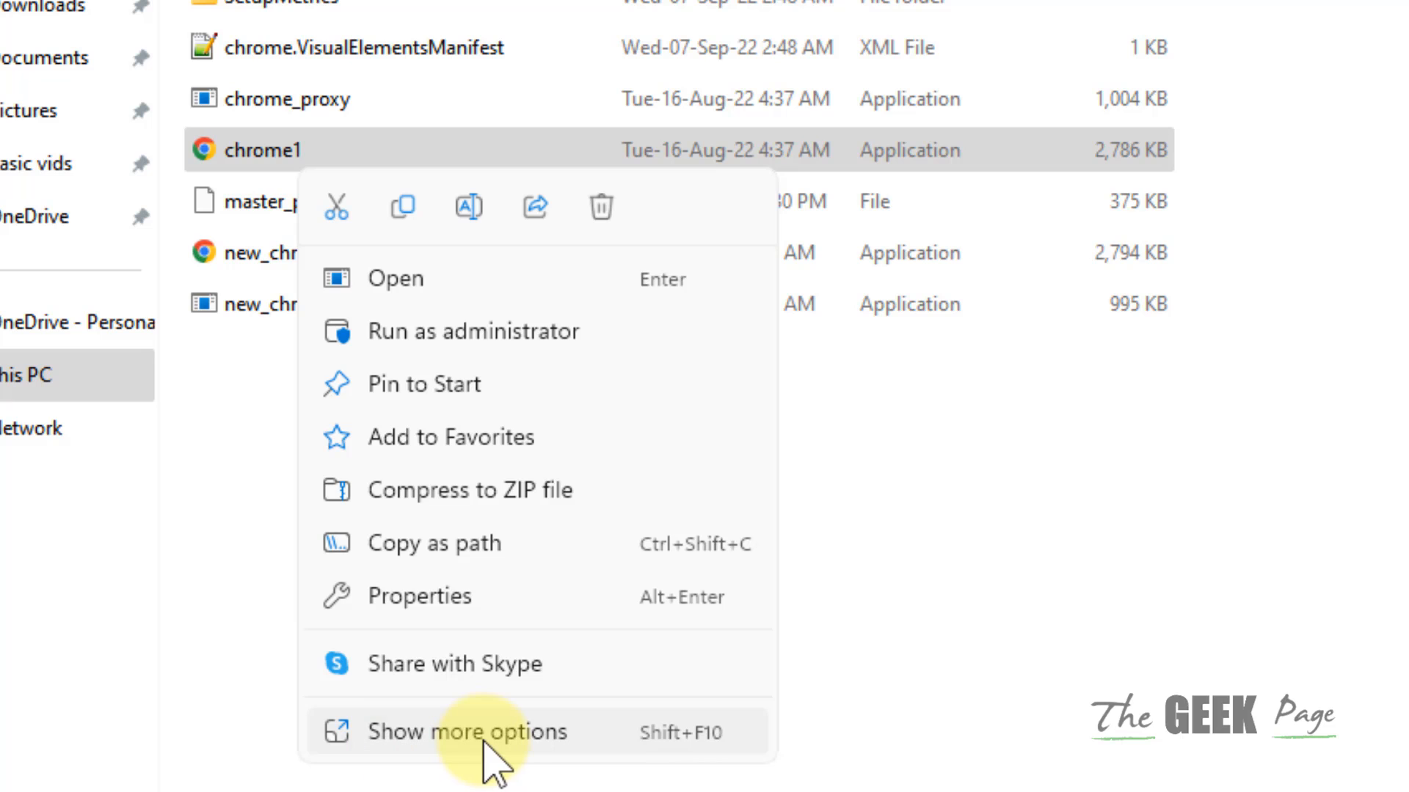
click(466, 731)
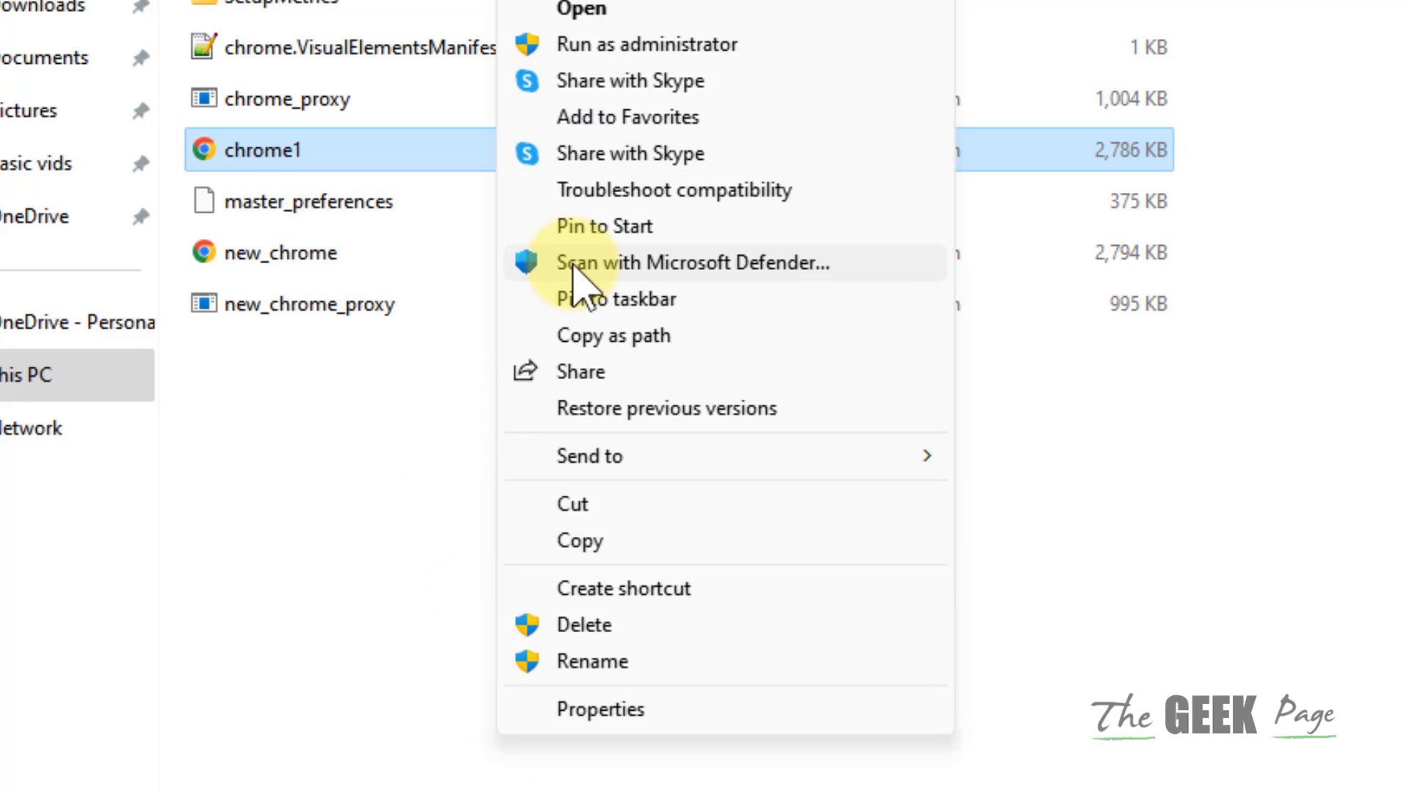
mouse_move(710, 300)
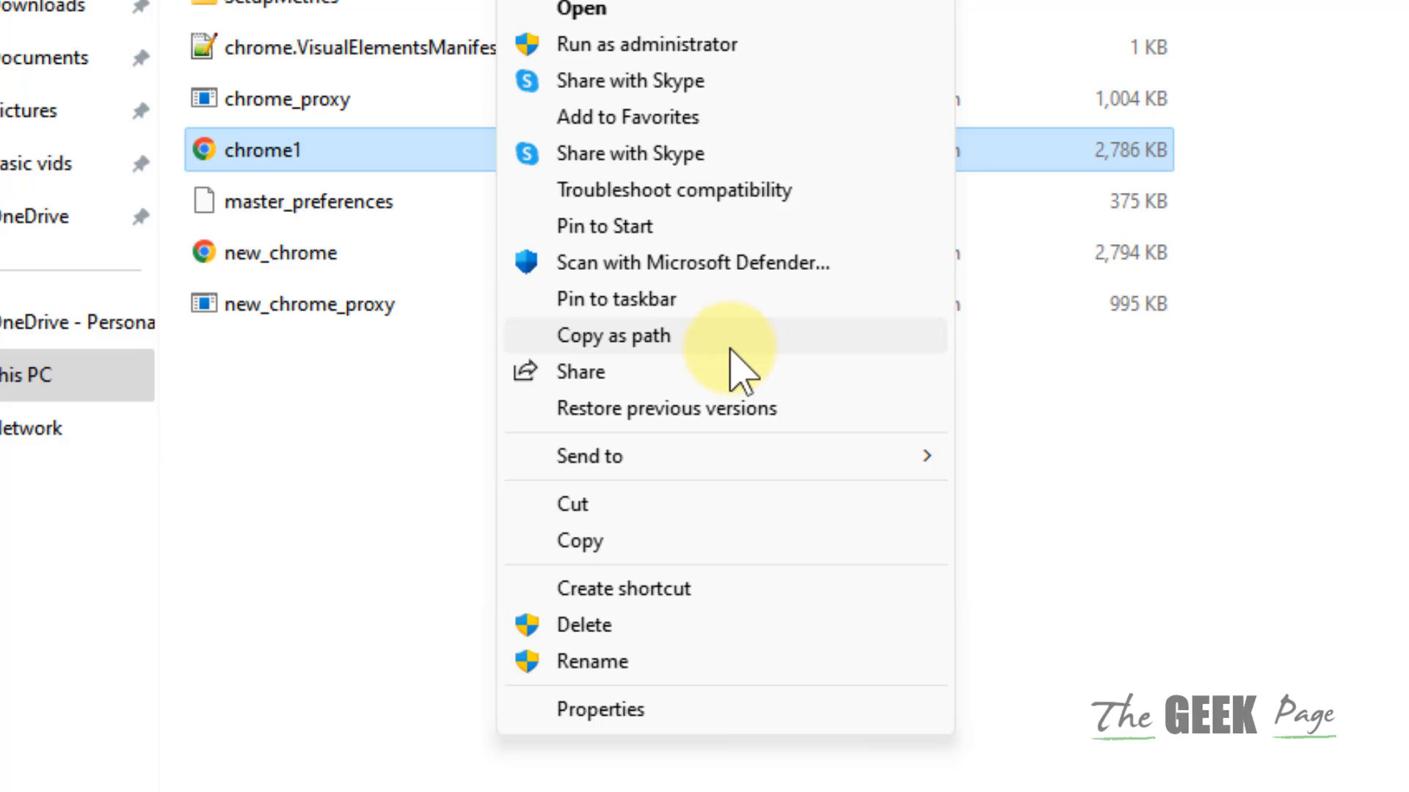
mouse_move(629, 589)
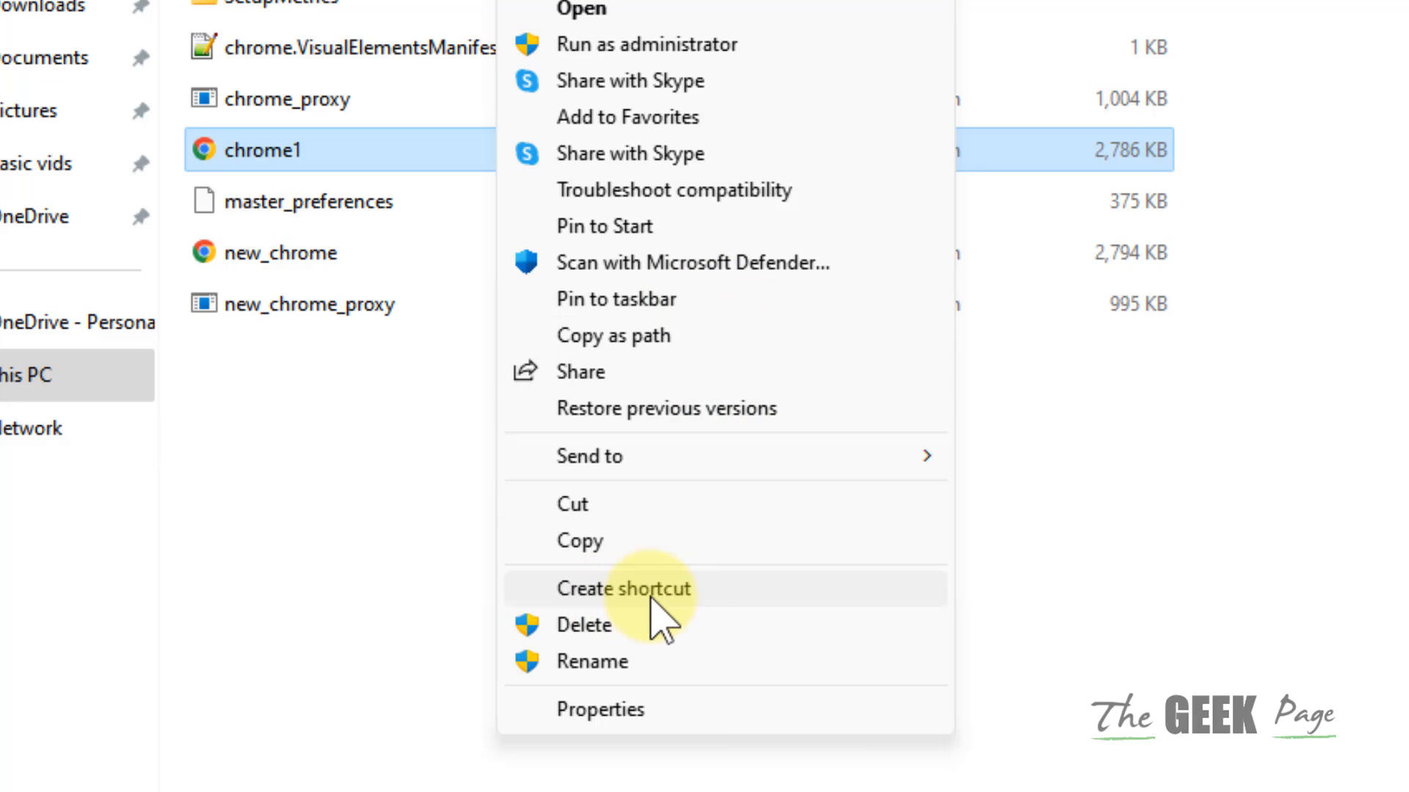
click(622, 589)
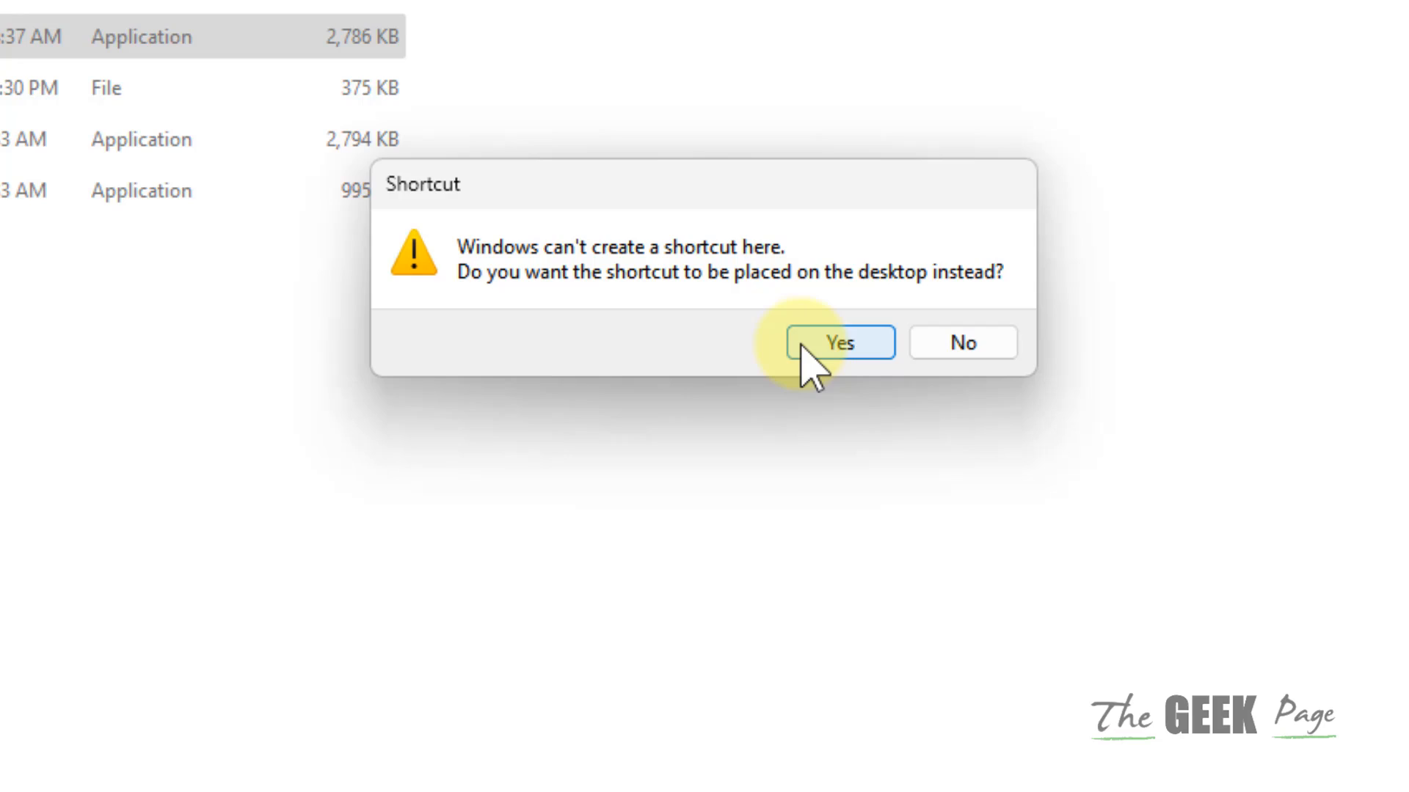
click(836, 342)
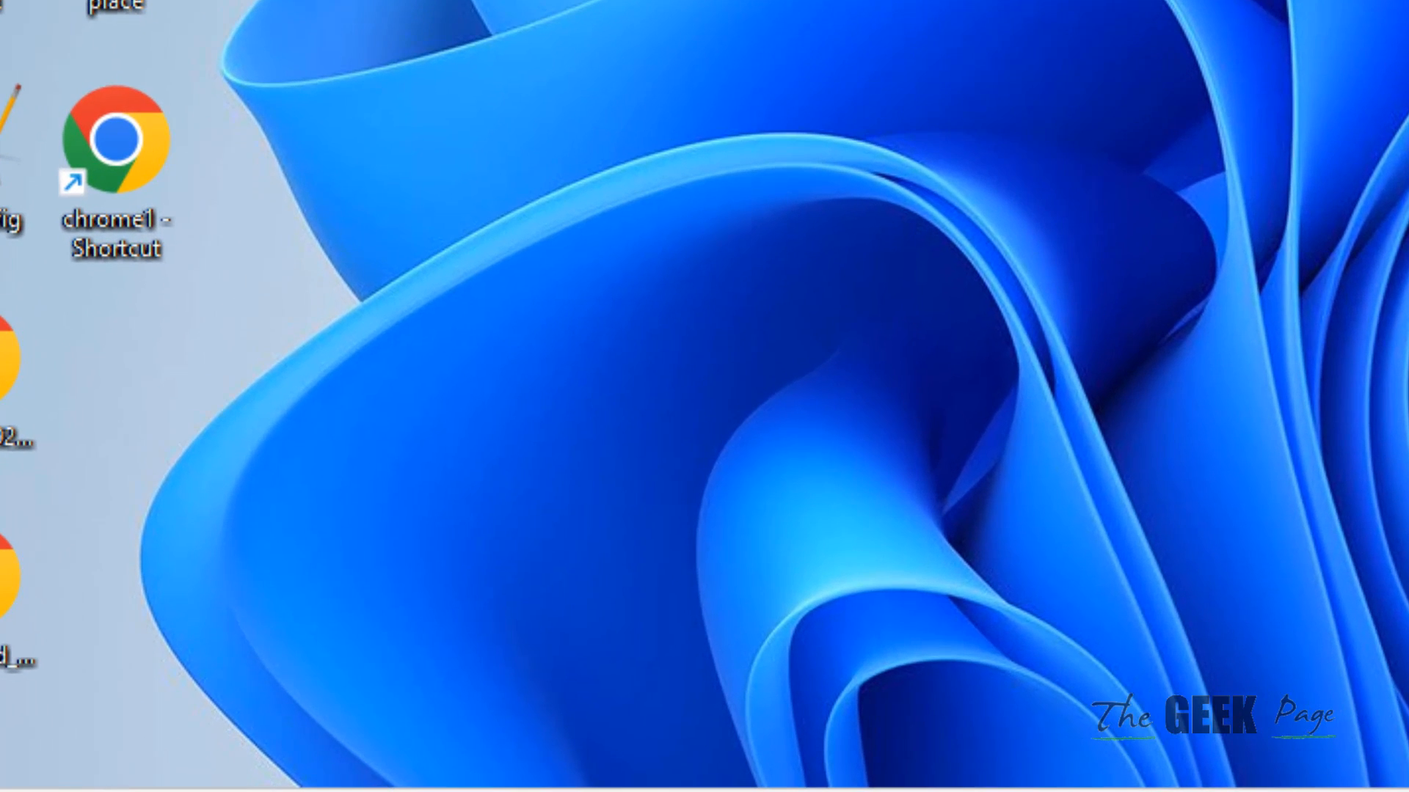
Rename the desktop 'chrome1 - Shortcut' icon to 'Google chrome'
click(114, 161)
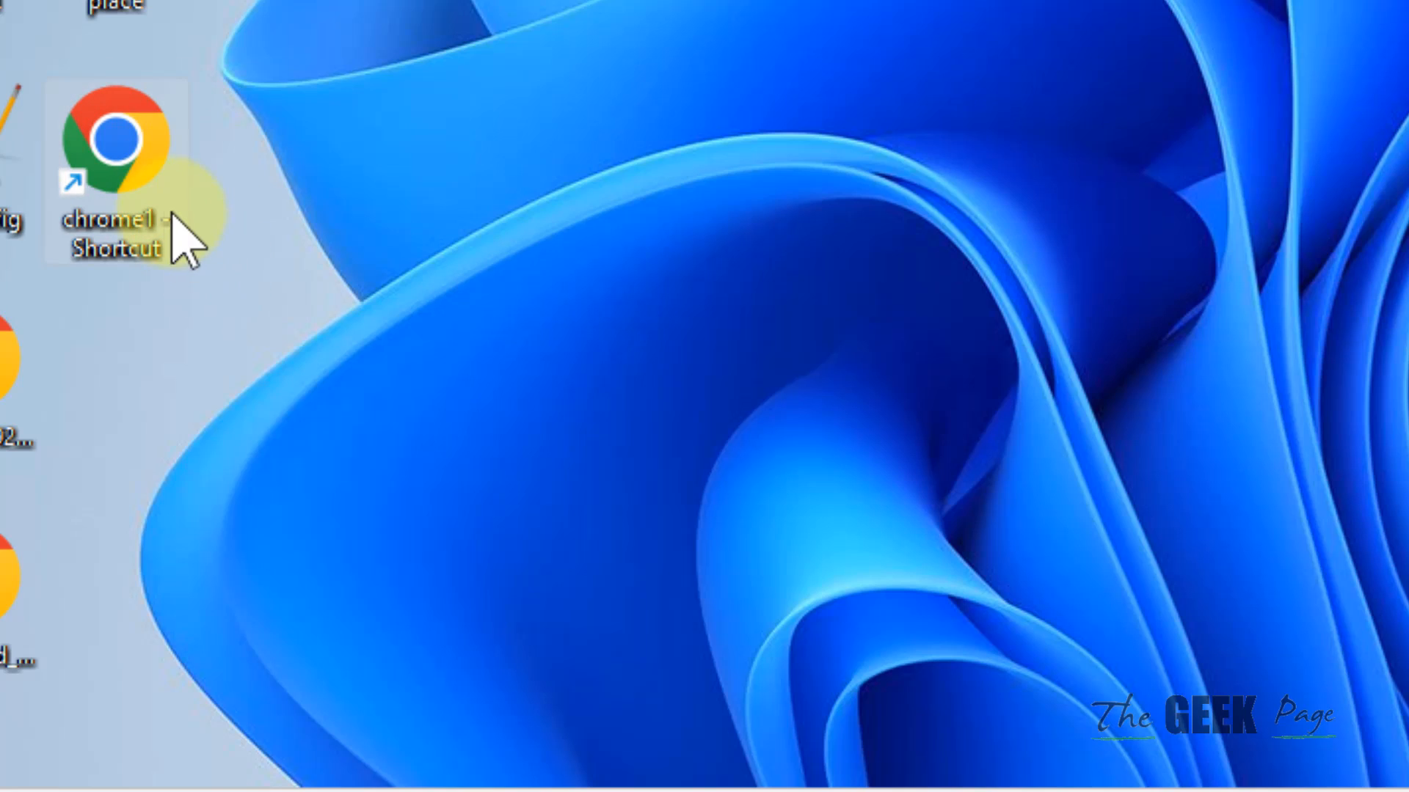
right_click(115, 139)
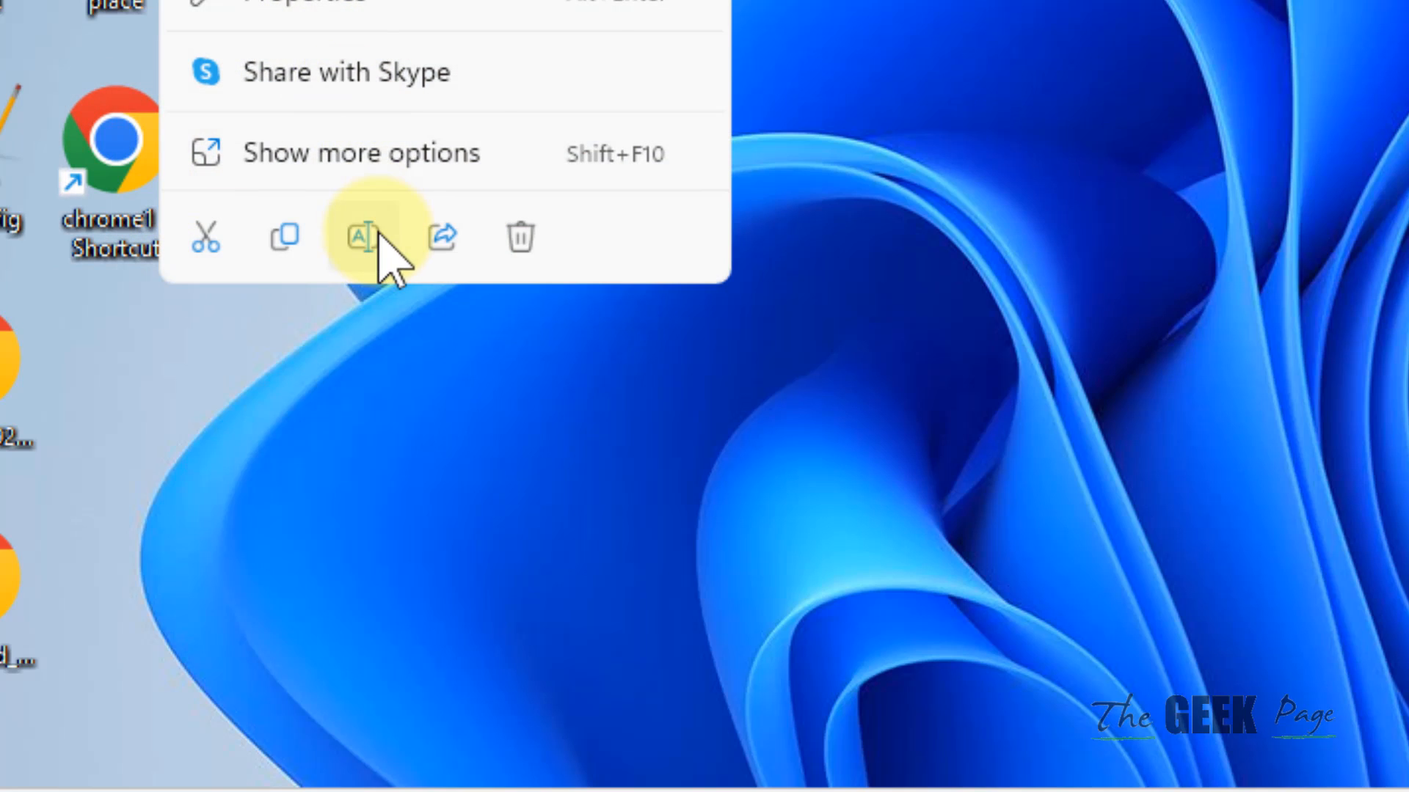
click(361, 238)
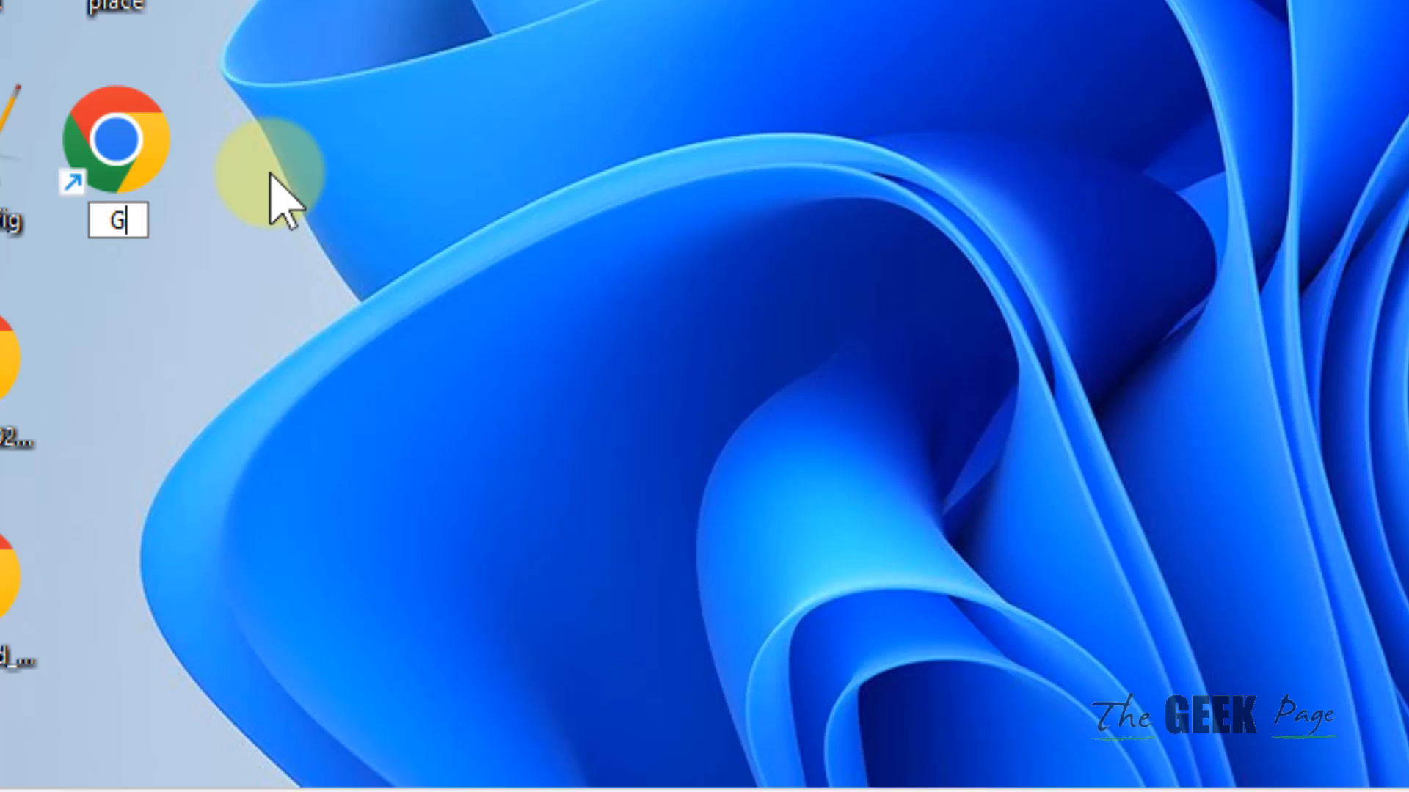
text(oogle chrome)
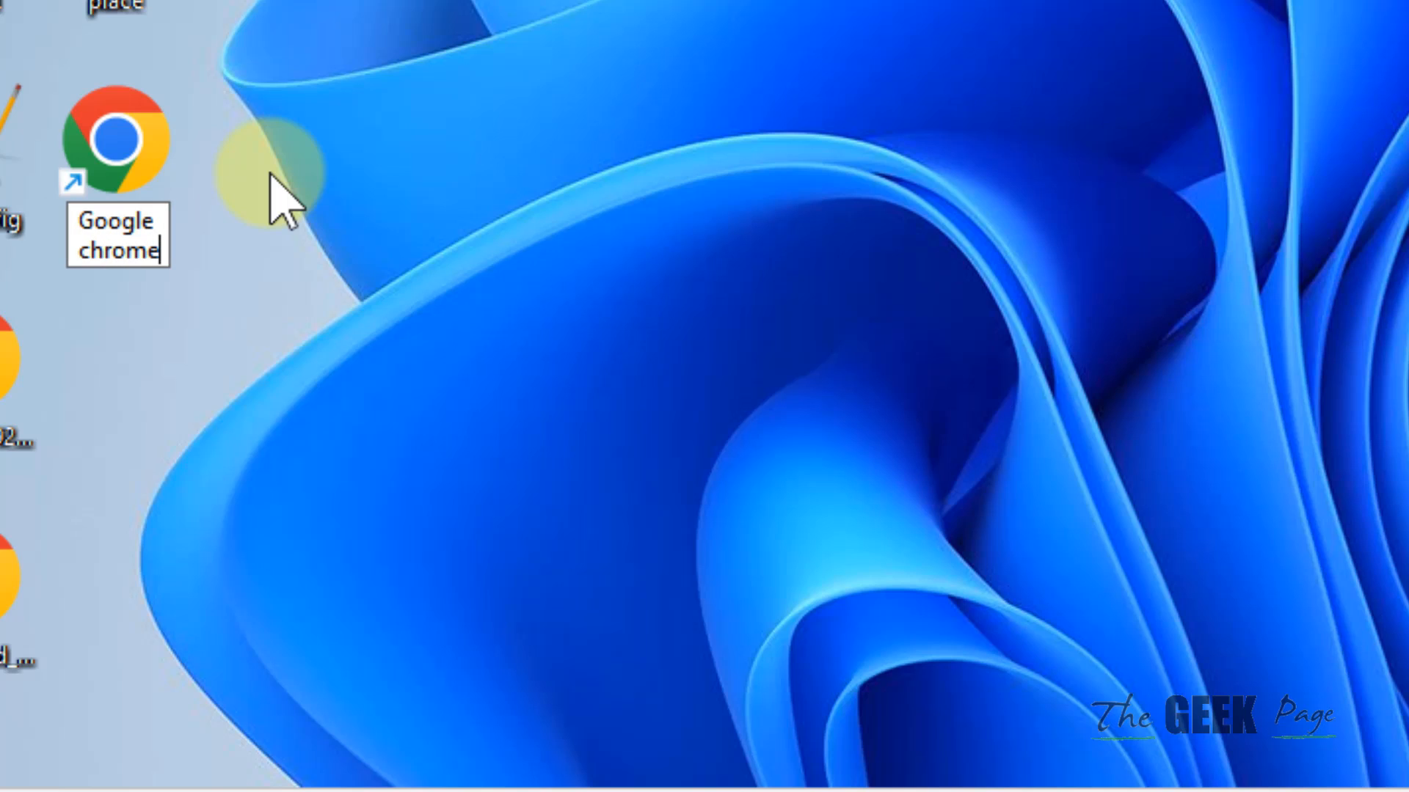
click(858, 238)
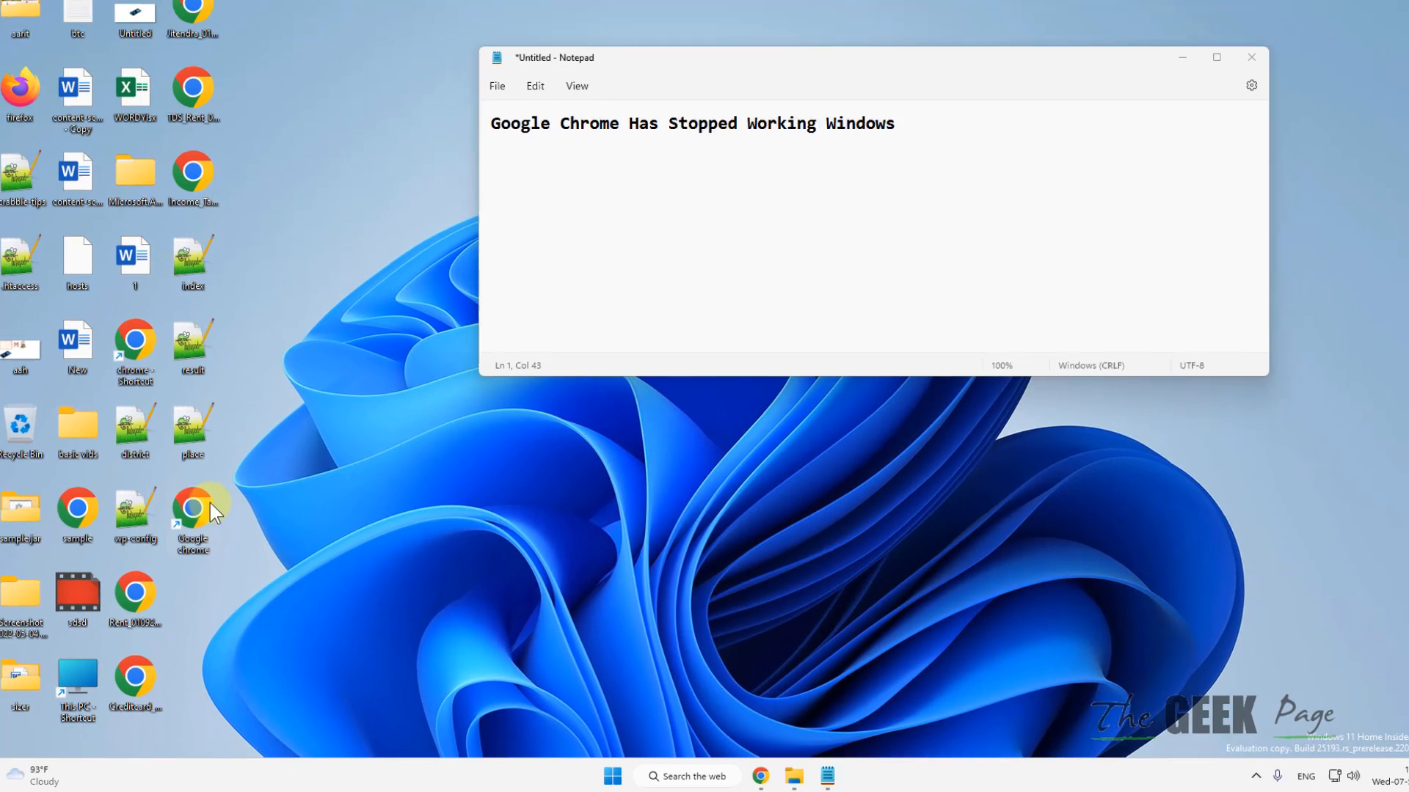
mouse_move(213, 520)
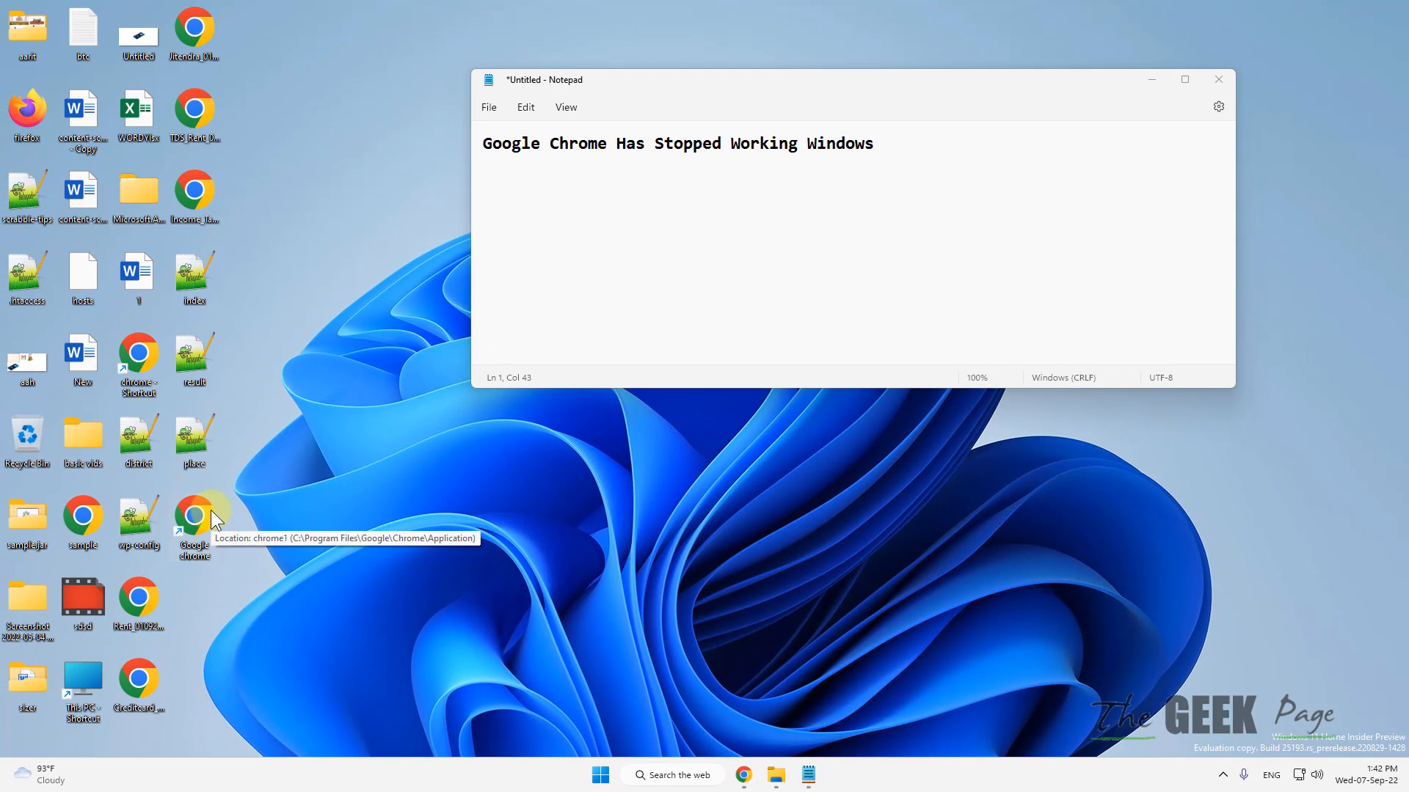
double_click(193, 521)
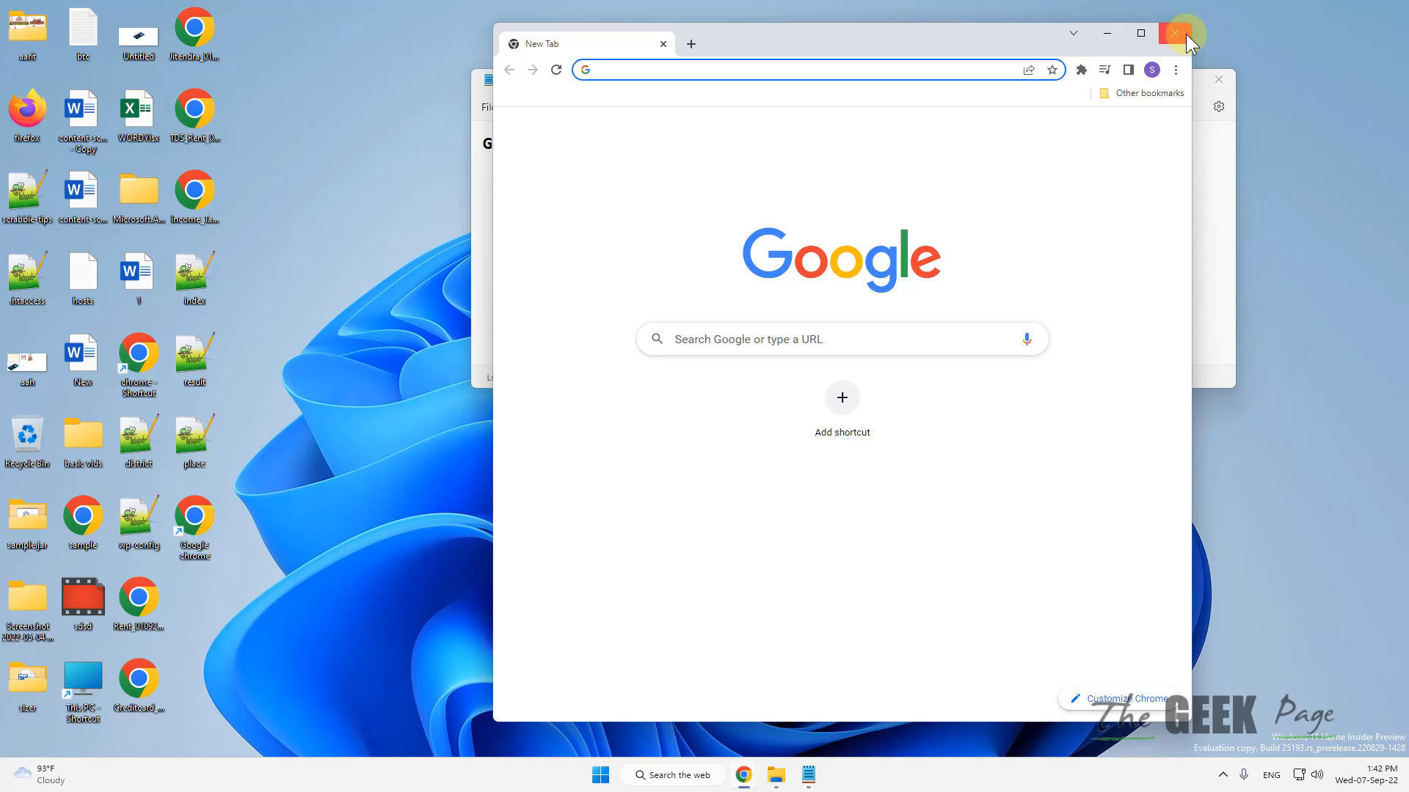
click(1174, 34)
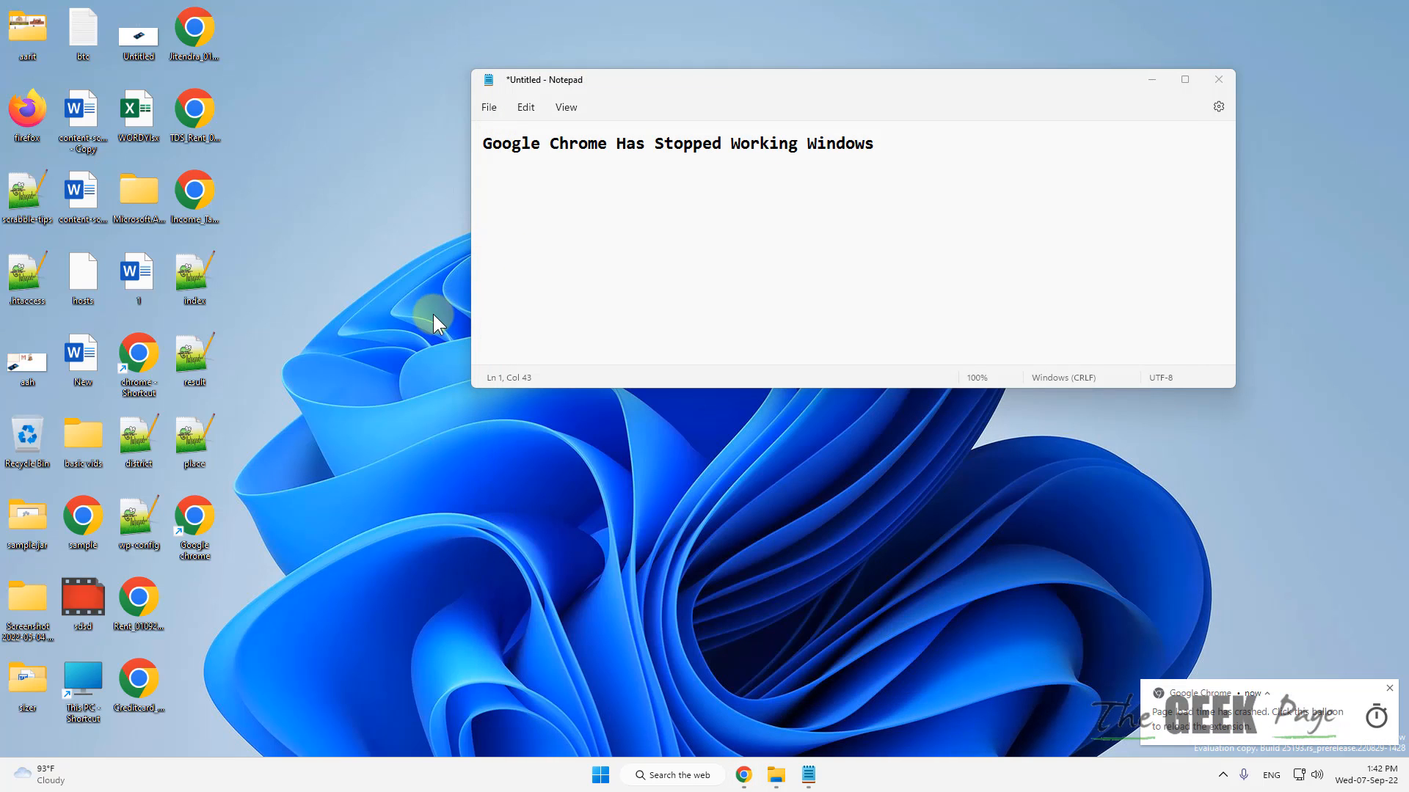